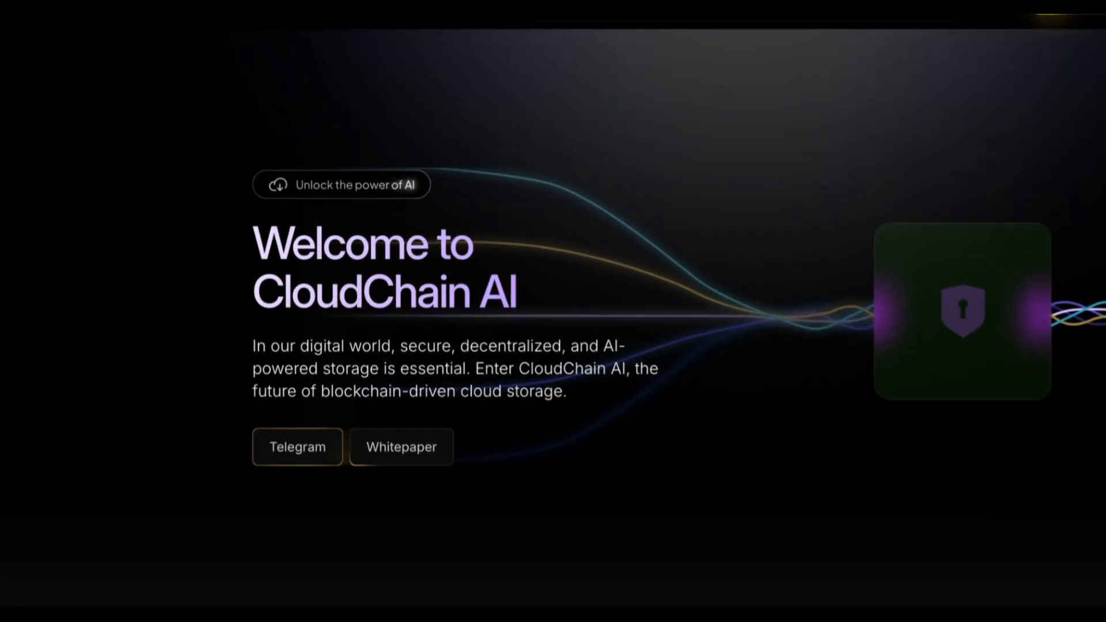
Scroll from the welcome banner to the Partners strip showing Coinsult, SolidProof and CoinGecko.
left_click(296, 446)
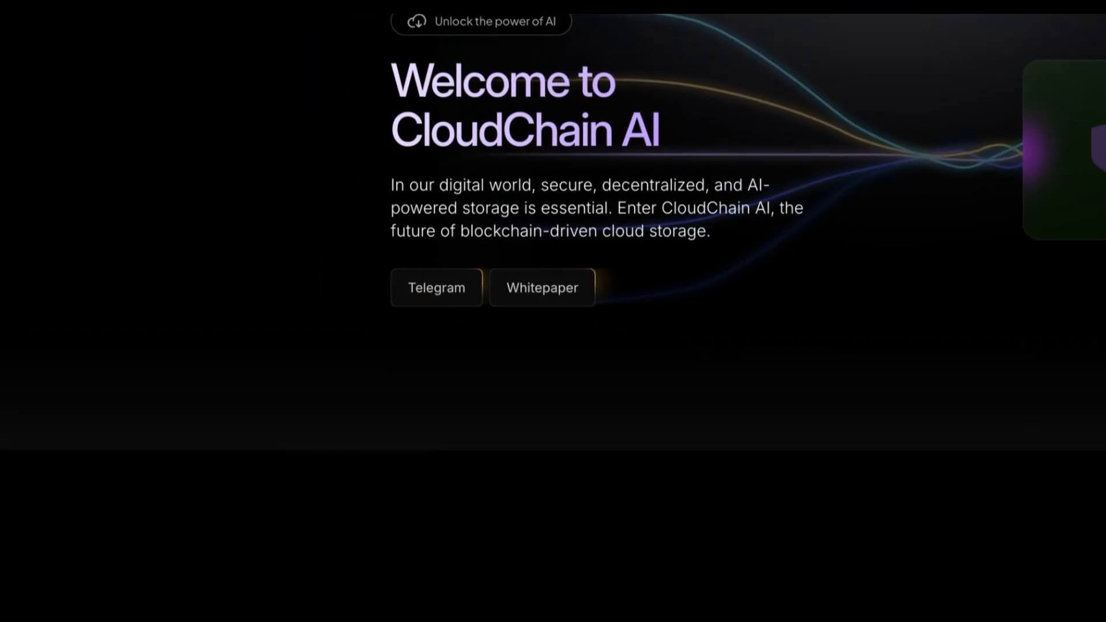
scroll("down", 3)
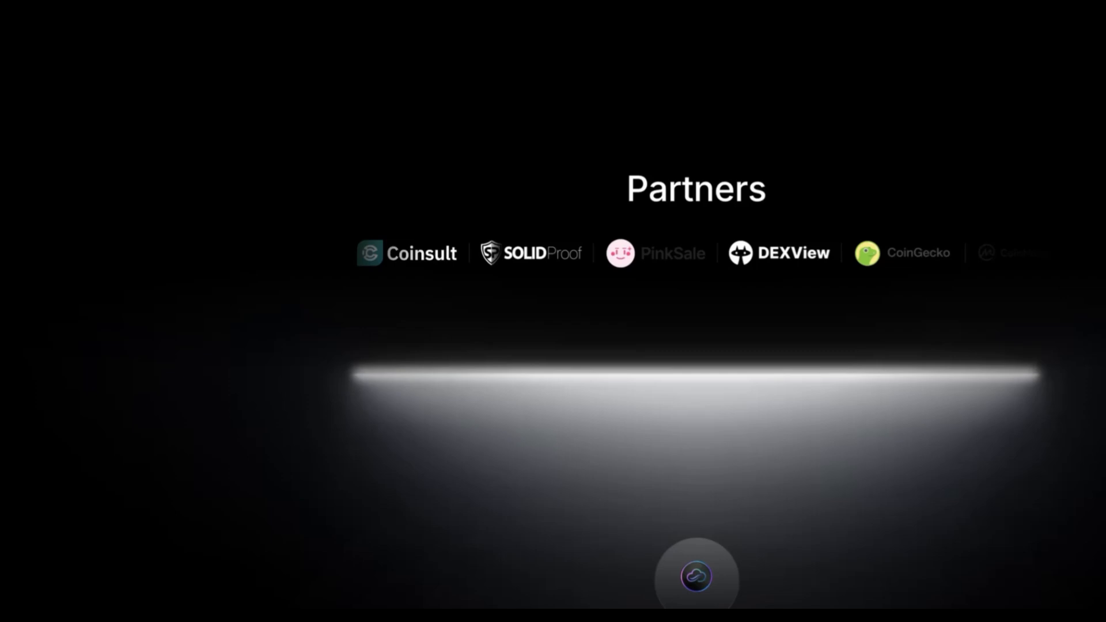
Scroll past the 'CloudChain AI at a Glance' overview to 'Future of Decentralized Cloud Storage'.
scroll("down", 3)
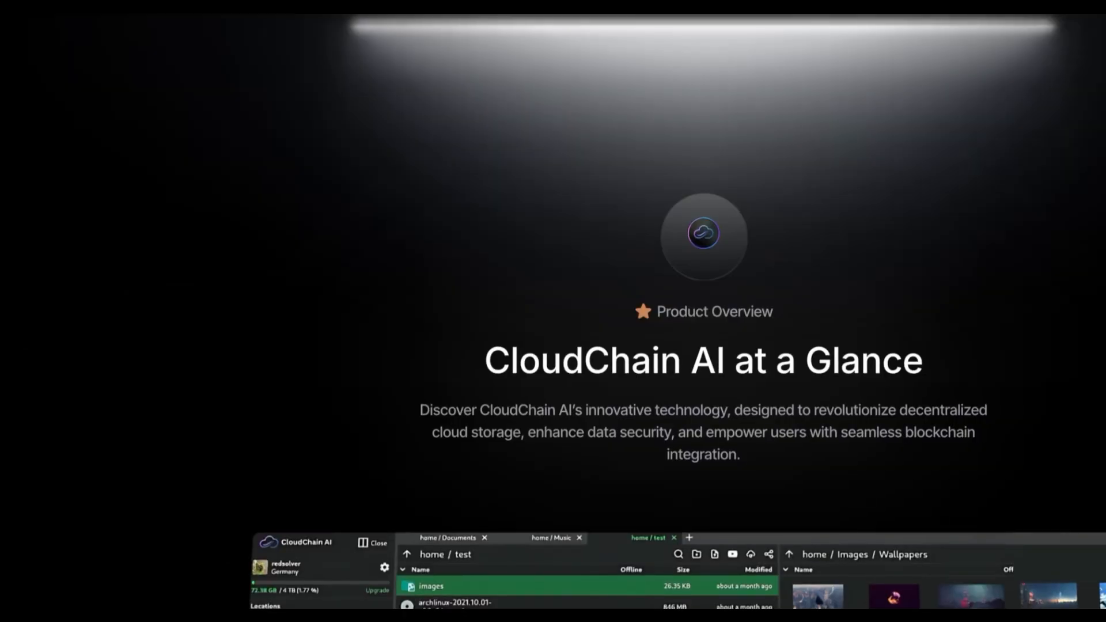
scroll("down", 3)
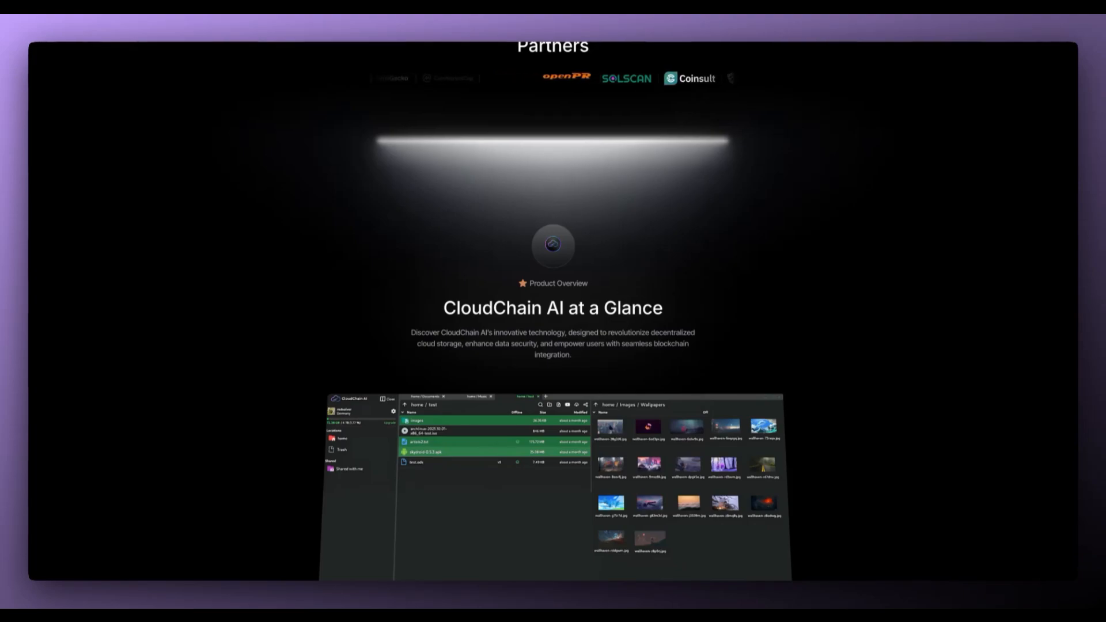
scroll("down", 3)
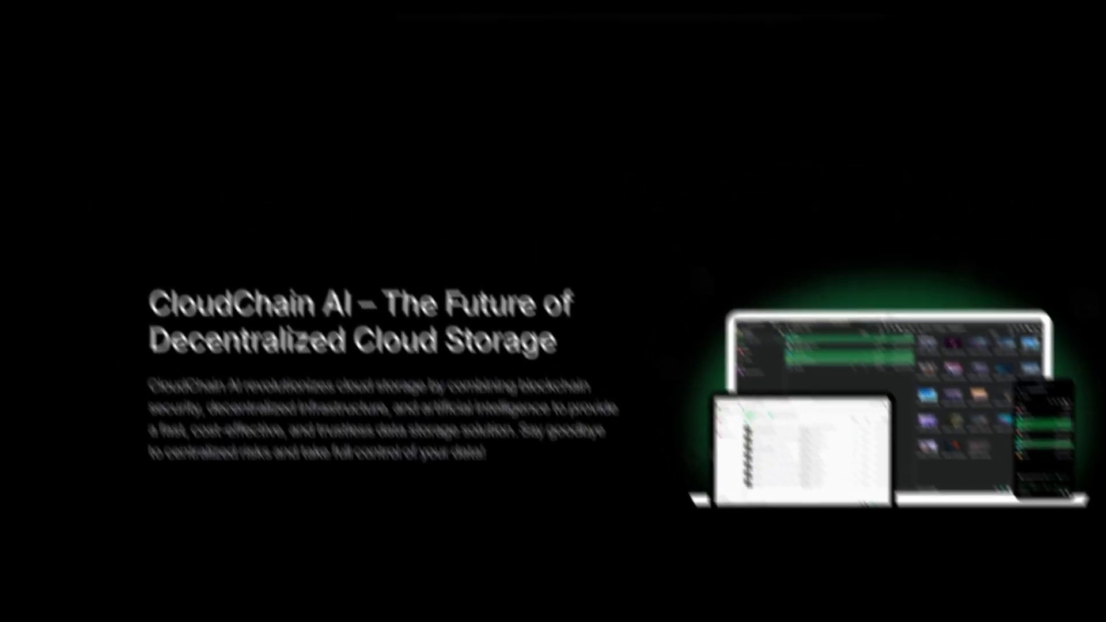
Scroll through 'Powered by Blockchain, Driven by Community' until the 'Why Choose Us?' heading appears.
scroll("down", 3)
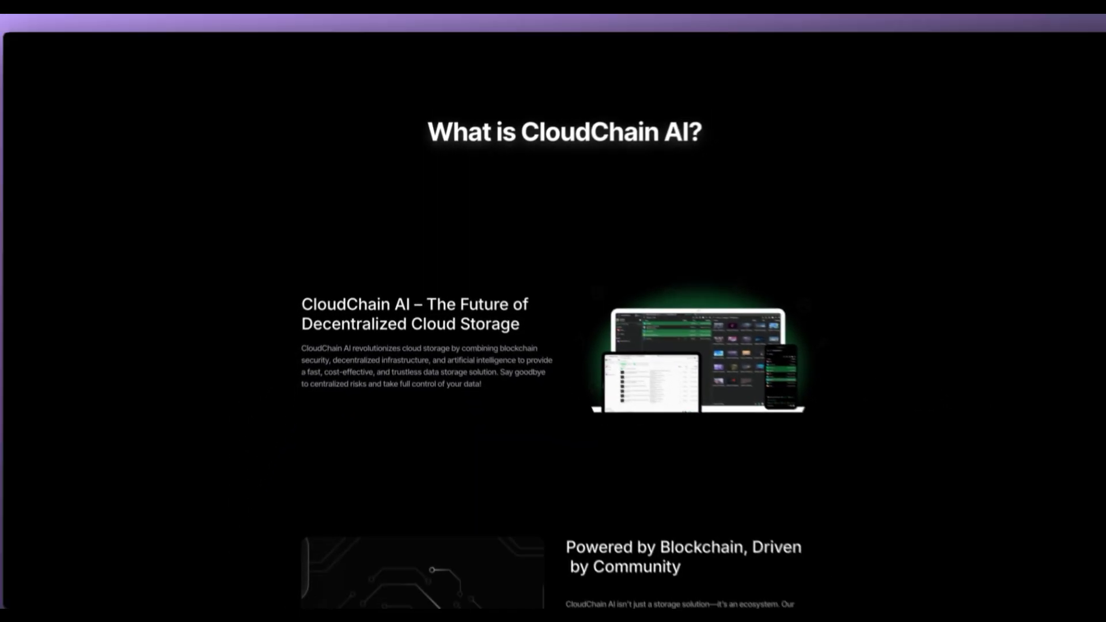
scroll("down", 3)
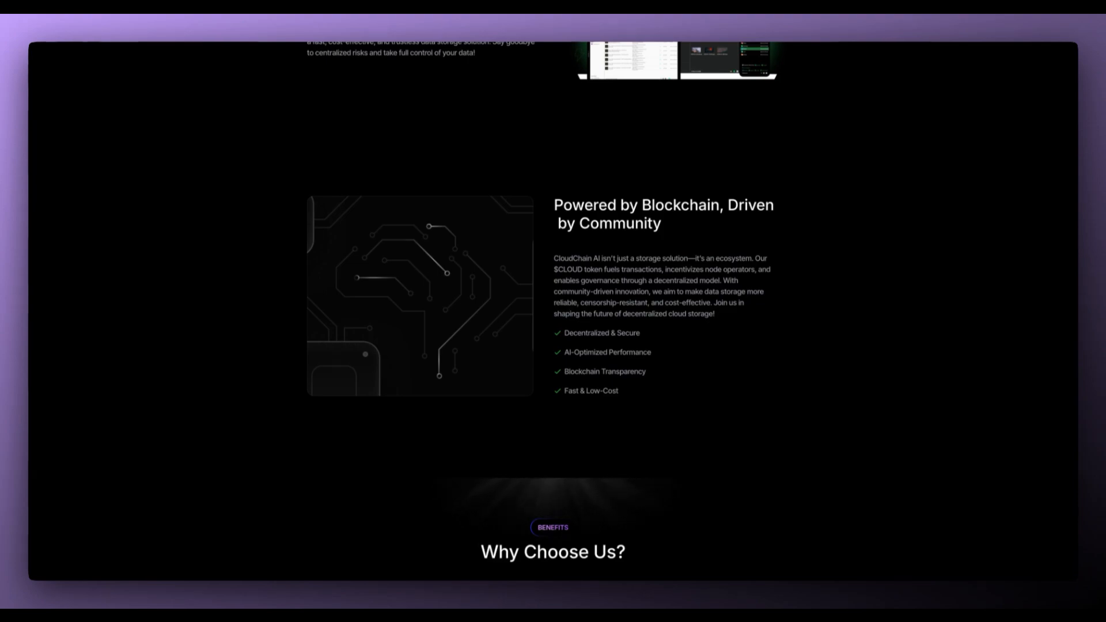
scroll("down", 3)
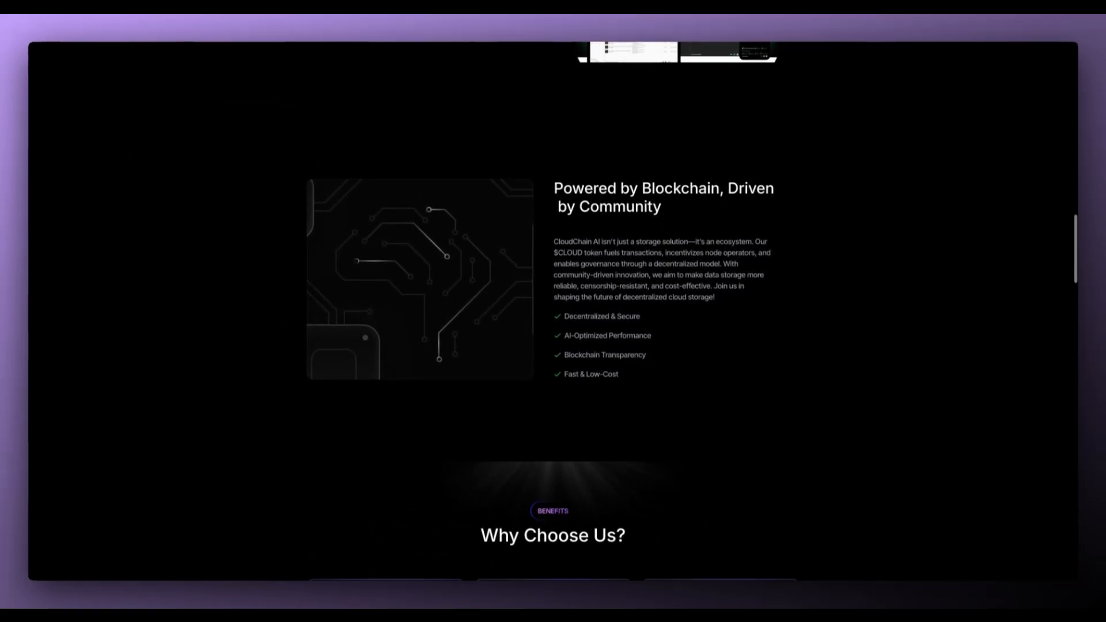
Scroll over the six benefit cards, pausing on them, down to Worldwide Teams.
scroll("down", 3)
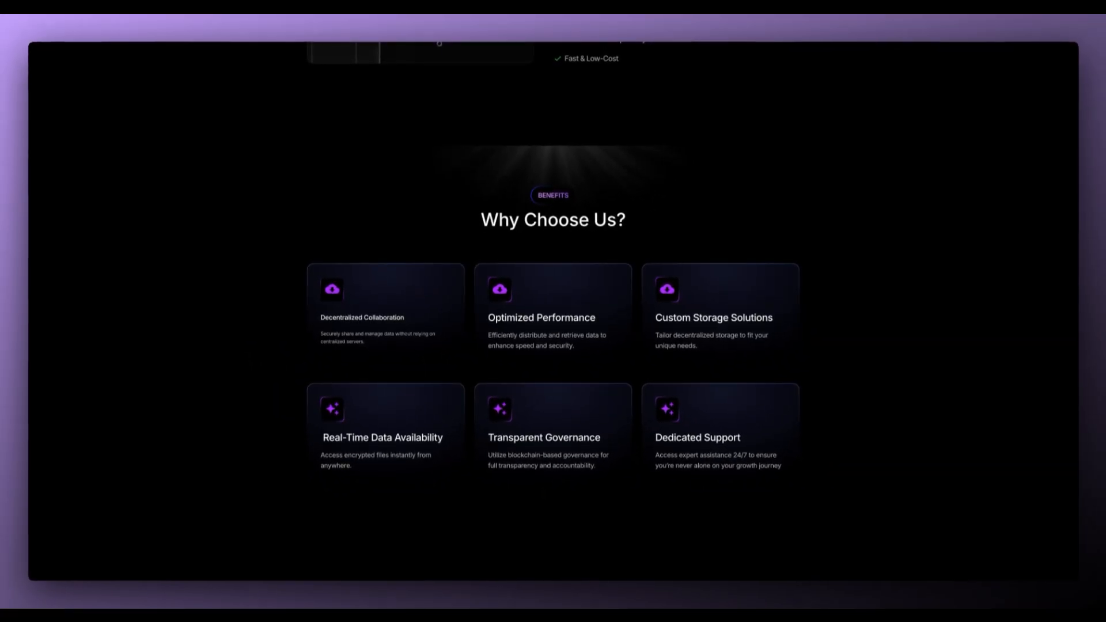
scroll("down", 3)
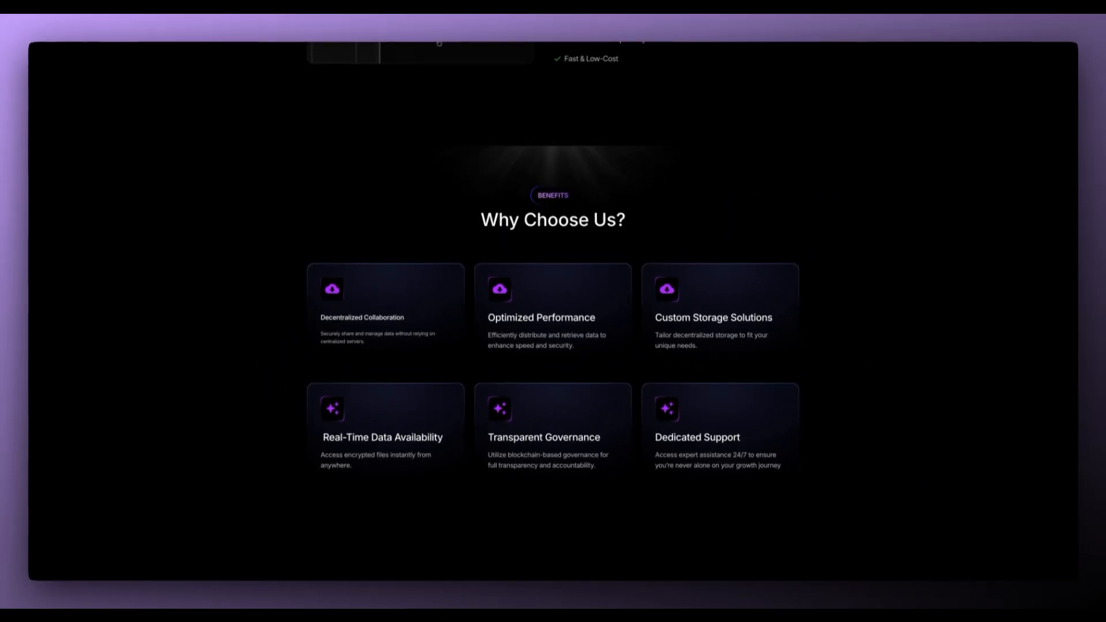
scroll("down", 3)
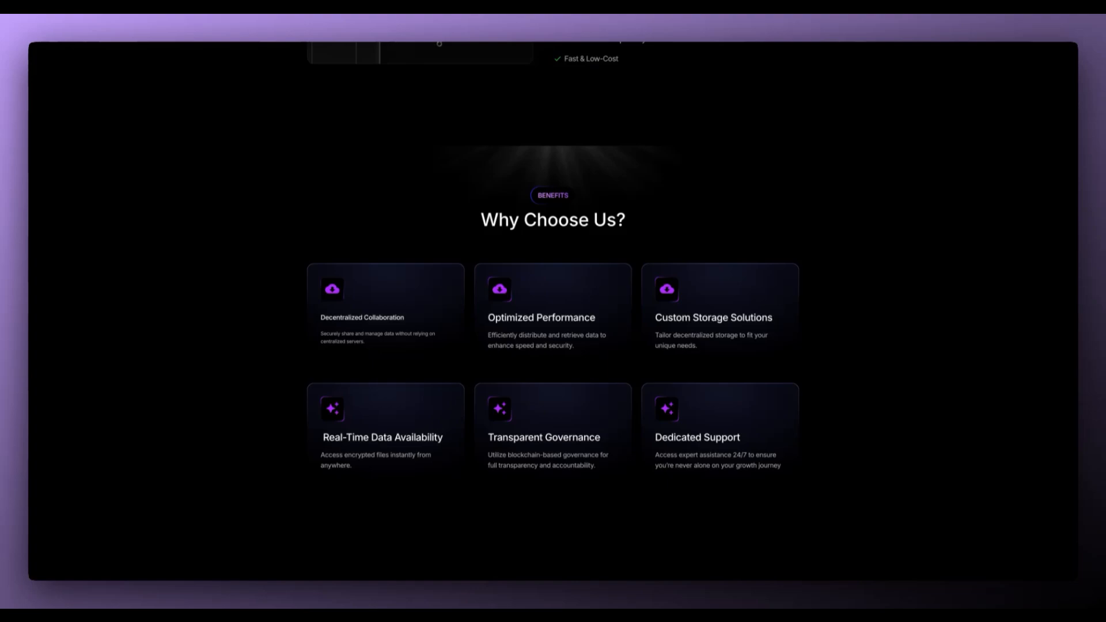
scroll("down", 3)
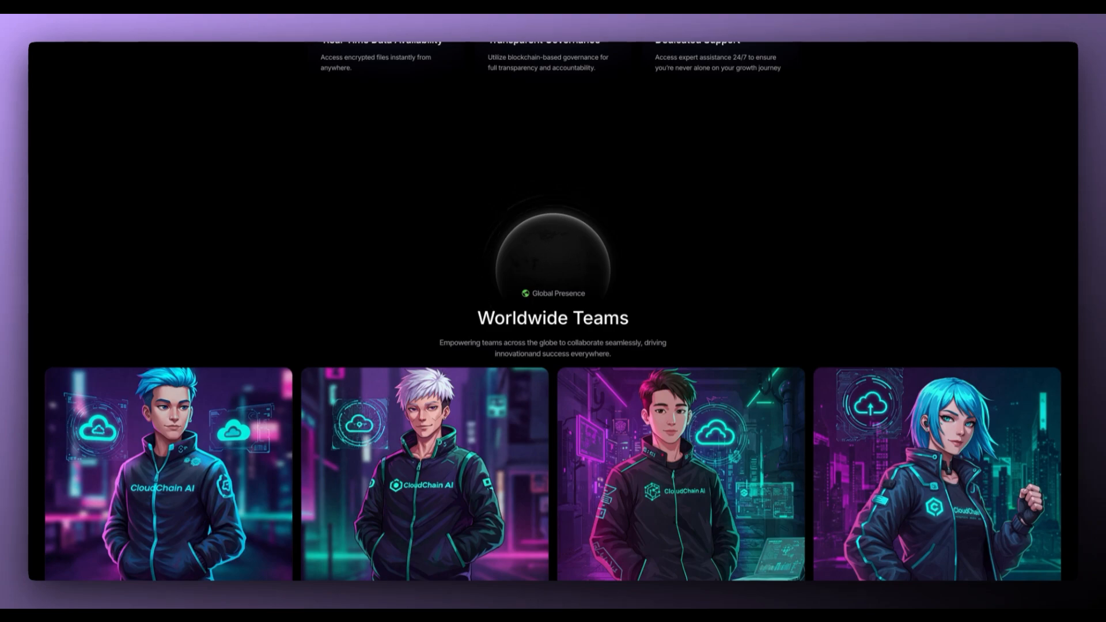
Scroll past the team member cards and three 2025 Roadmap phases to the FAQ.
scroll("down", 3)
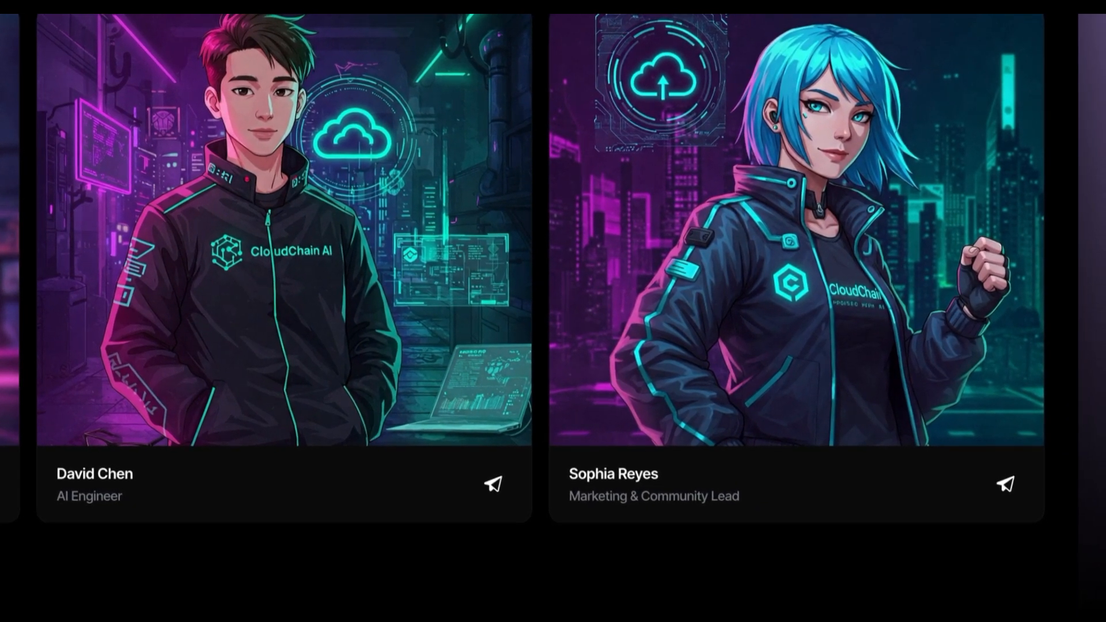
scroll("down", 3)
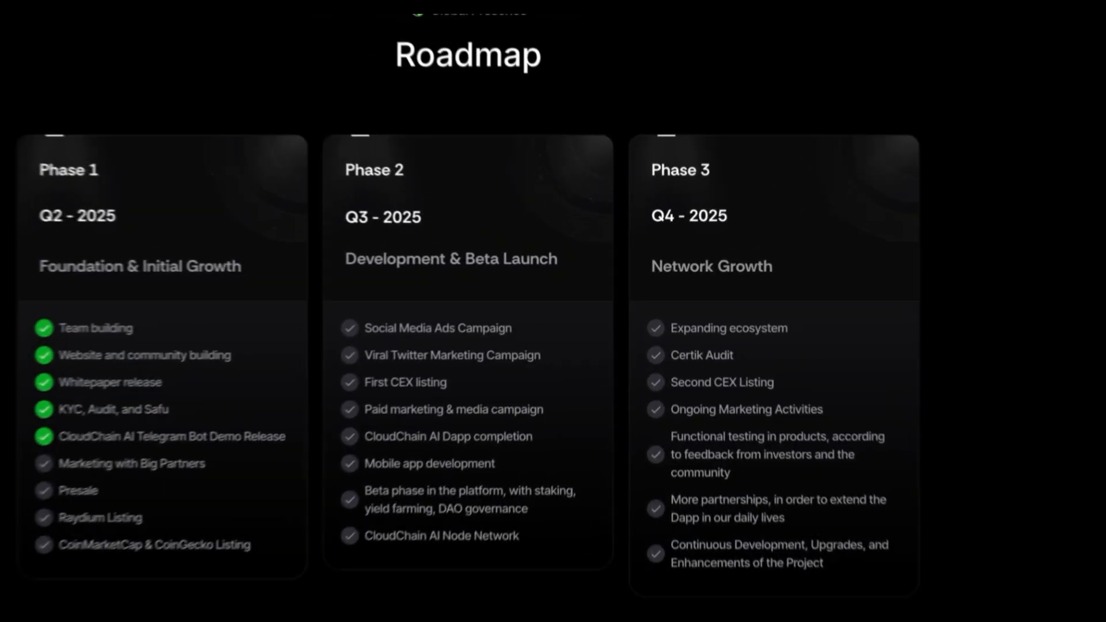
scroll("down", 3)
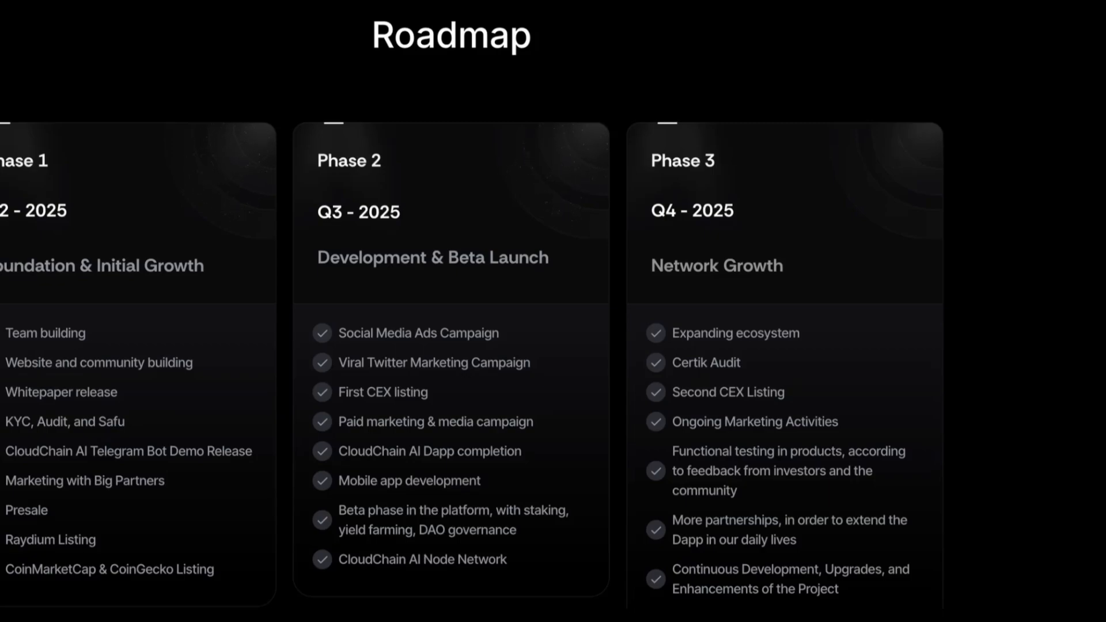
scroll("down", 3)
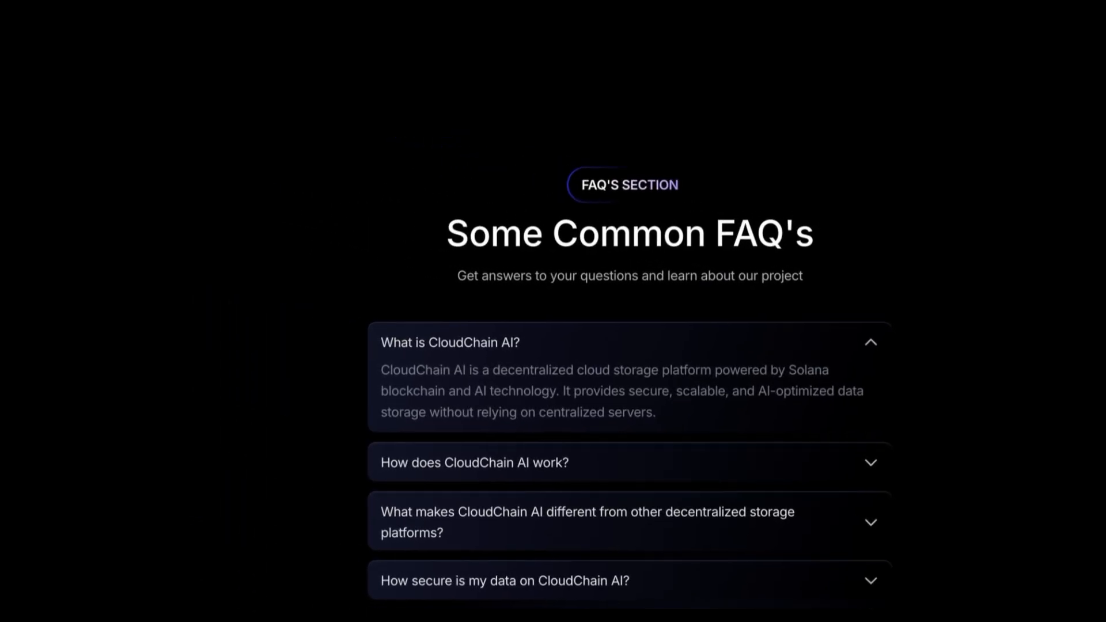
Scroll the FAQ section and bring up the Whitepaper PDF's table of contents.
scroll("down", 3)
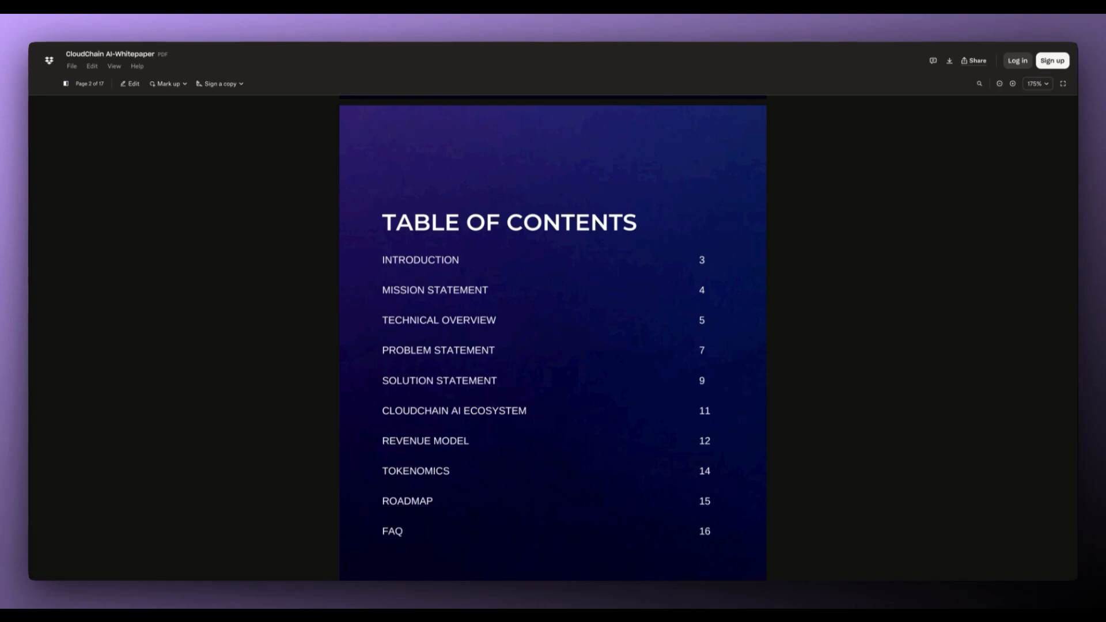
Scroll the whitepaper past the Introduction and Revenue Model pages to Tokenomics.
scroll("down", 3)
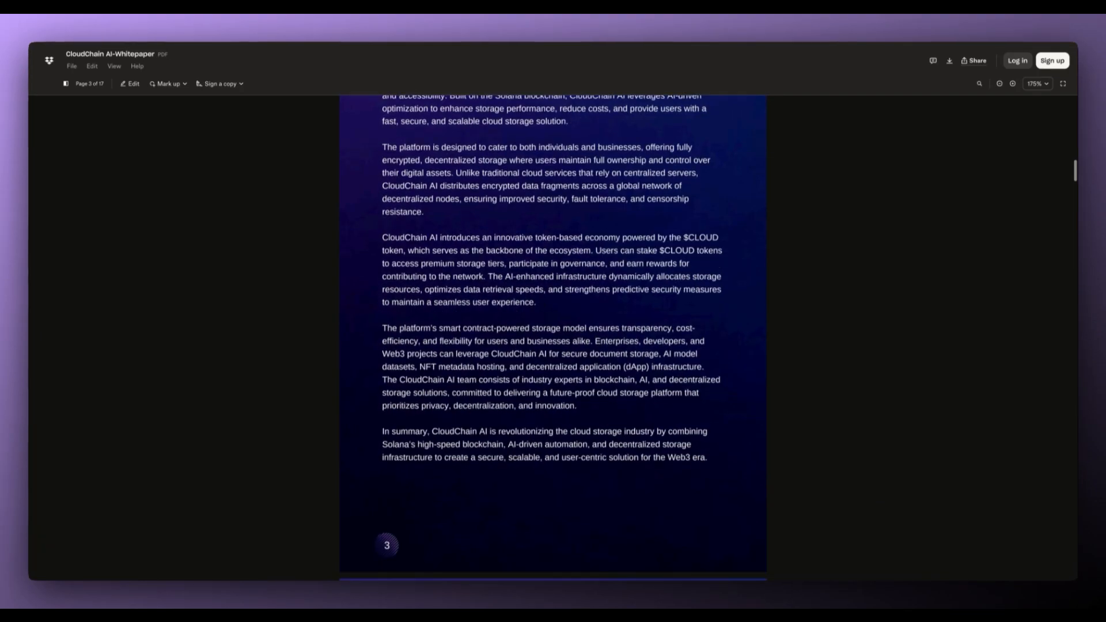
scroll("down", 3)
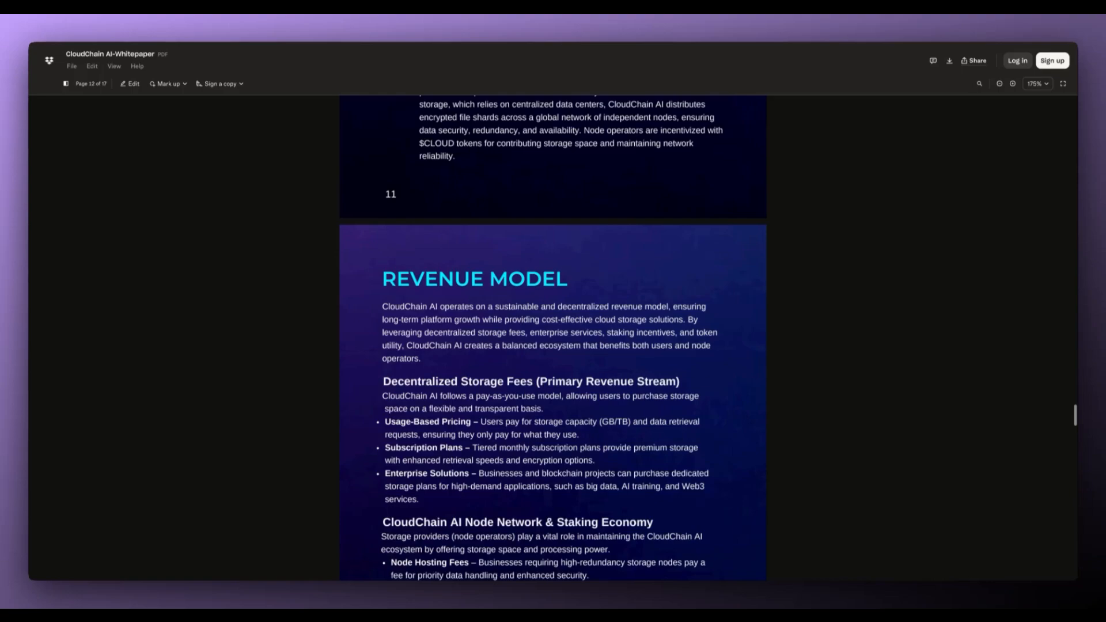
scroll("down", 3)
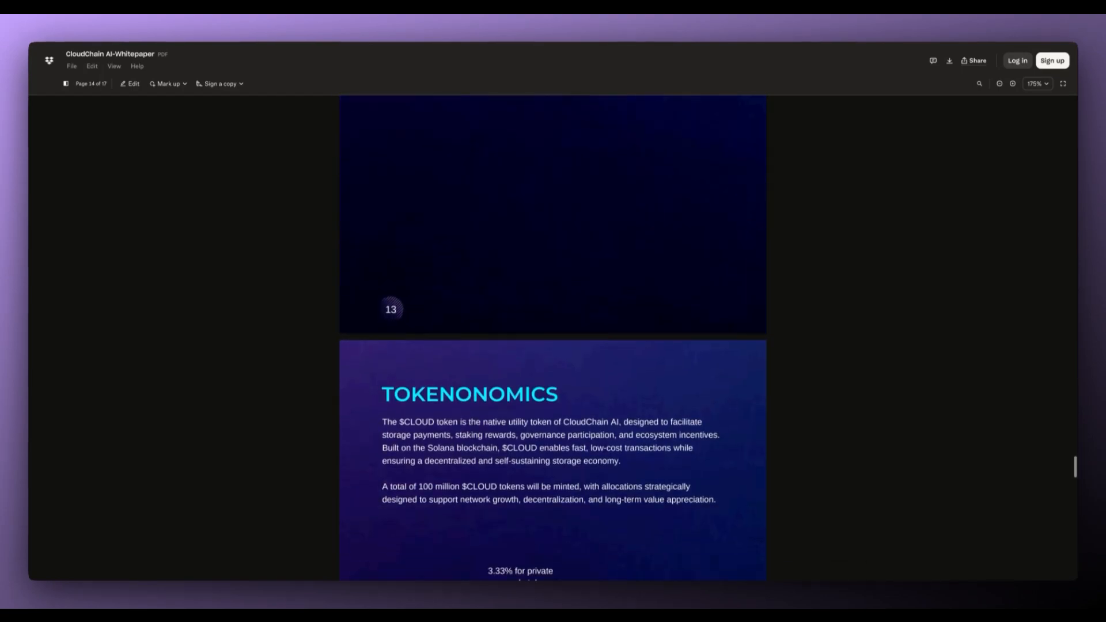
Scroll down to the $CLOUD allocation pie chart showing 40% Presale and 20.4% liquidity.
scroll("down", 3)
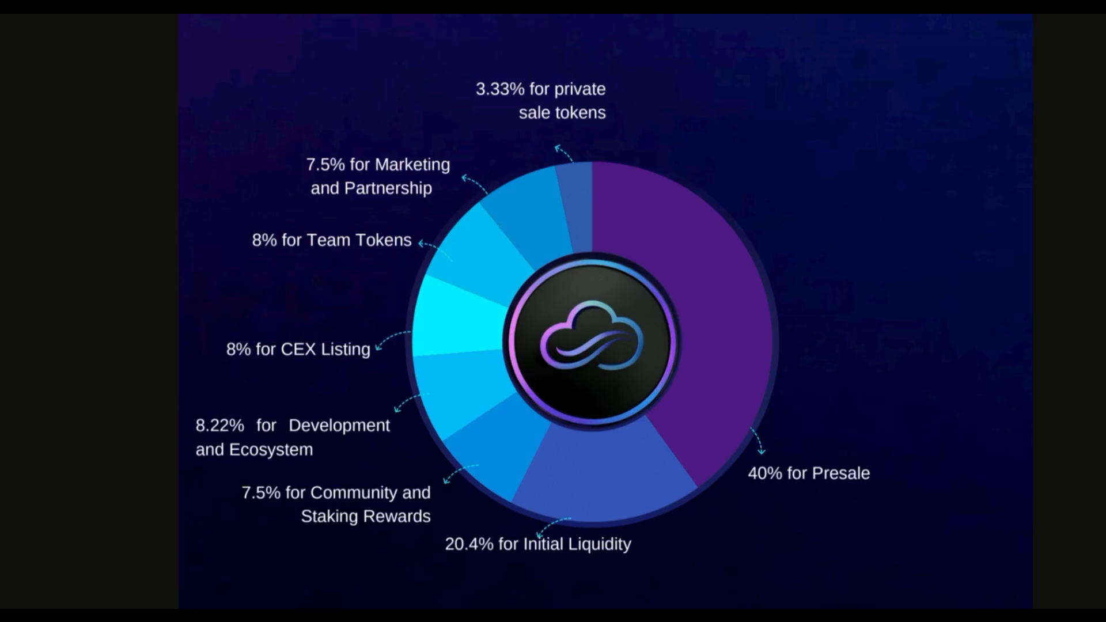
scroll("down", 3)
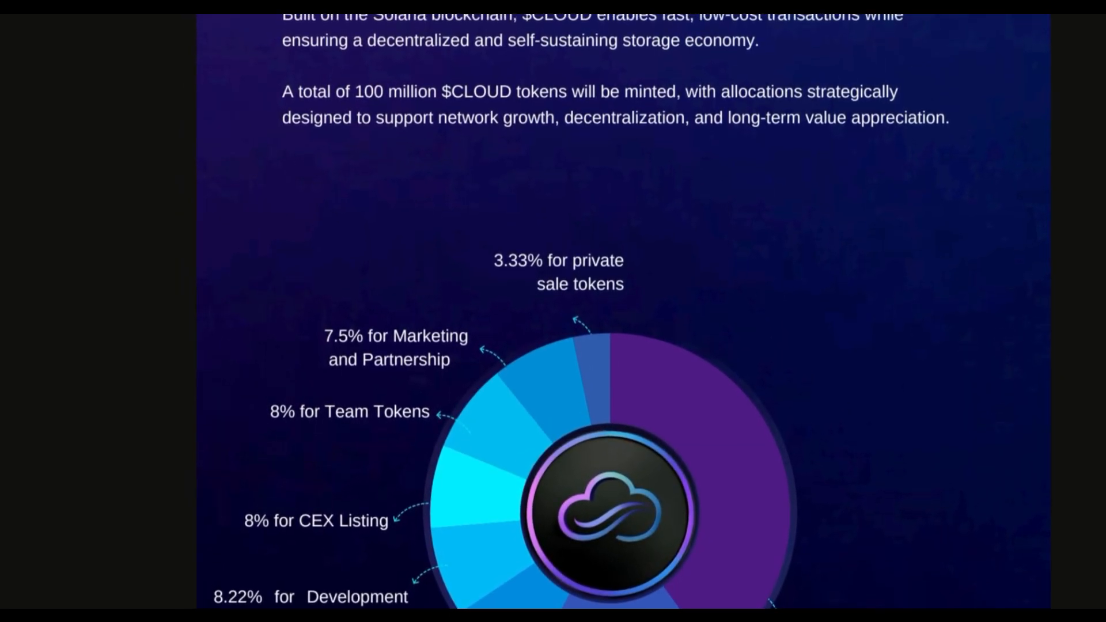